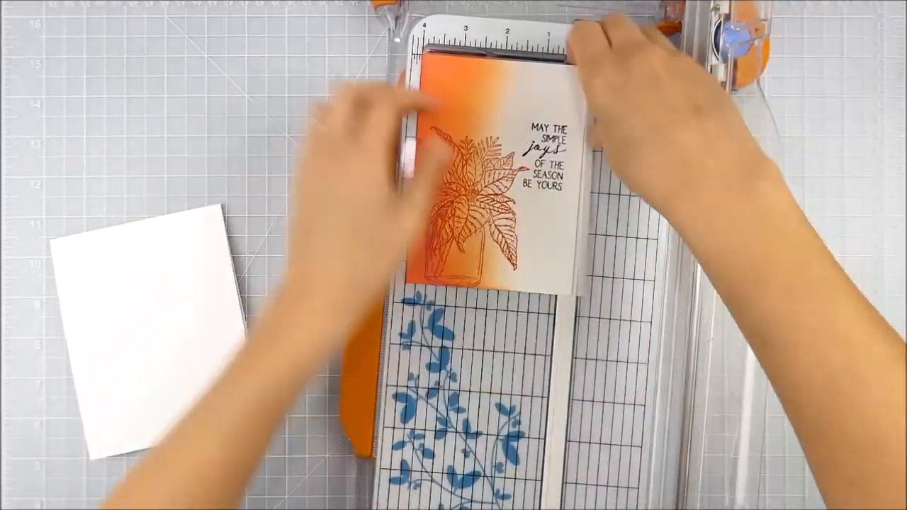
{"action": "left_click_drag", "start_coordinate": [496, 177], "coordinate": [127, 319]}
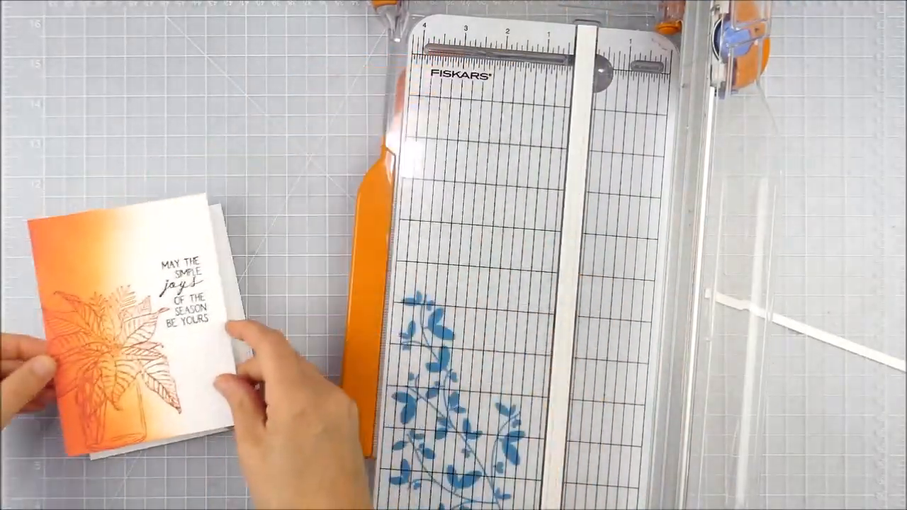